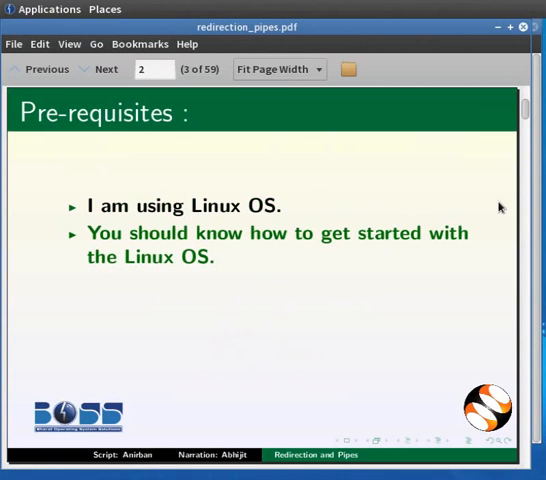
Step: Page through the Pre-requisites and case-sensitivity slides to 'Linux commands on Terminal'
left_click(105, 69)
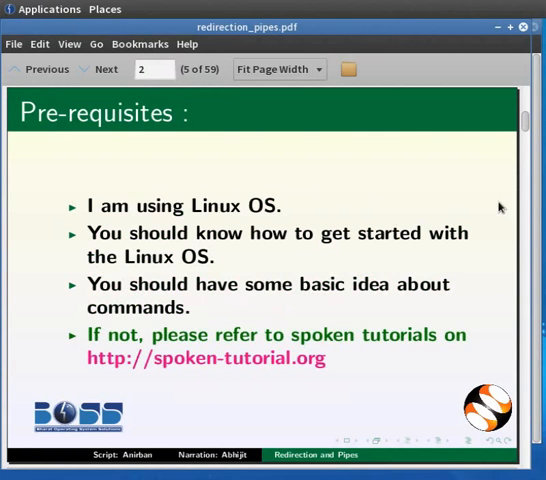
left_click(100, 69)
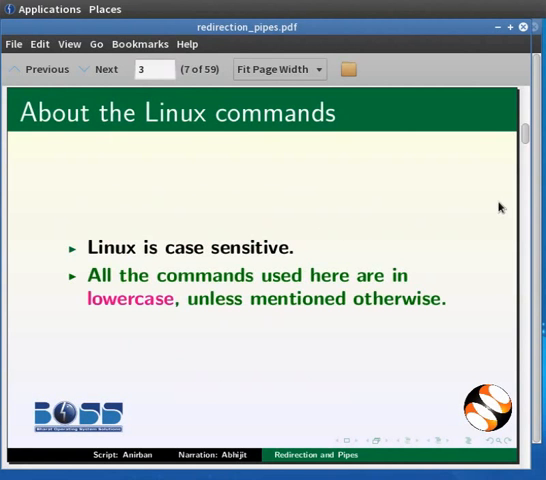
left_click(105, 69)
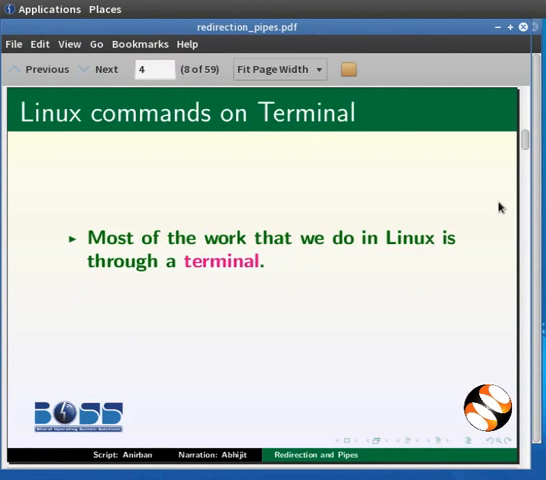
left_click(105, 69)
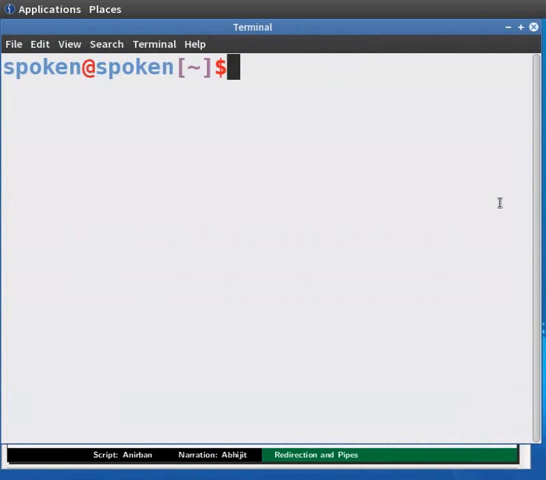
Step: Run date, then cat aaa to produce a no-such-file error
type("date")
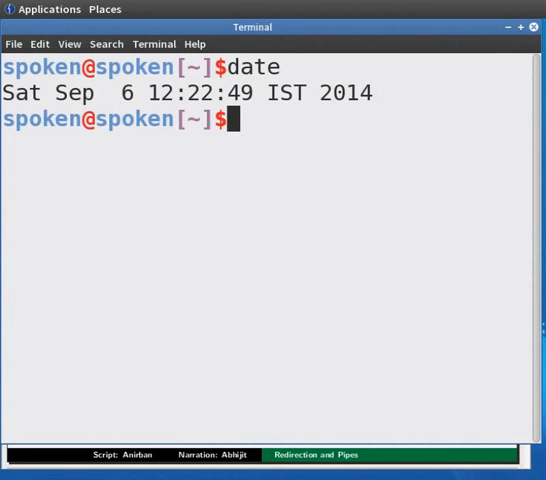
type("cat aaa")
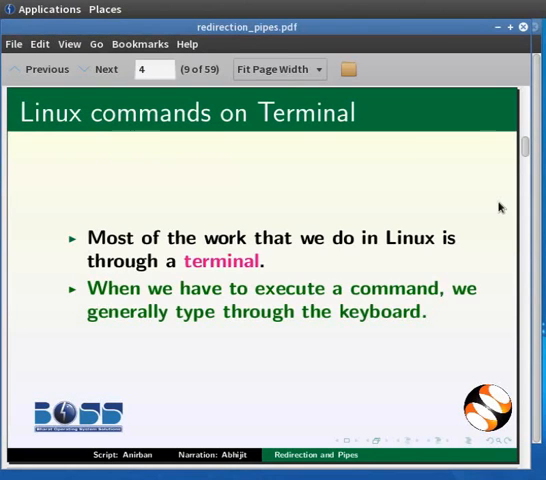
Step: Advance from slide 4 through Preliminaries and Stream to the File Descriptor slide
left_click(105, 69)
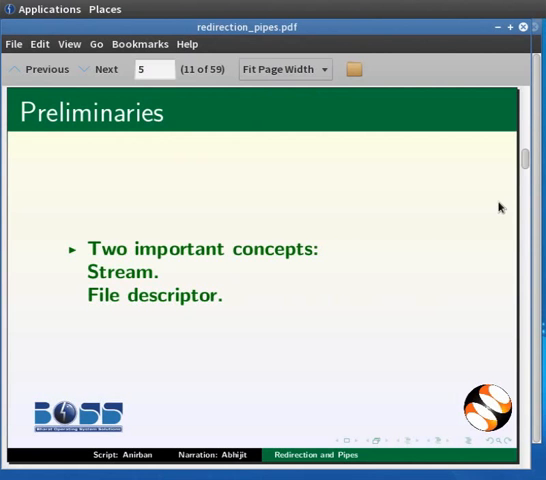
left_click(100, 69)
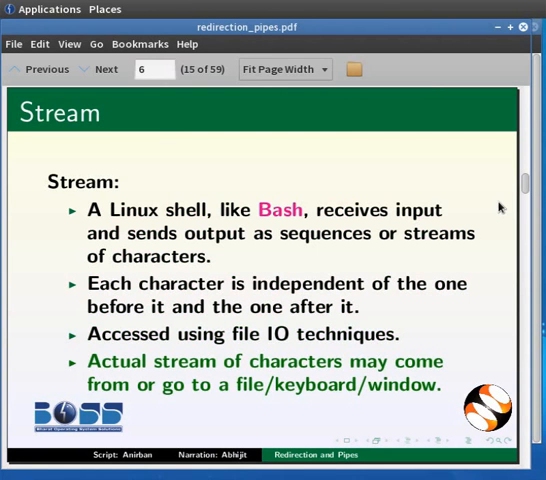
left_click(100, 68)
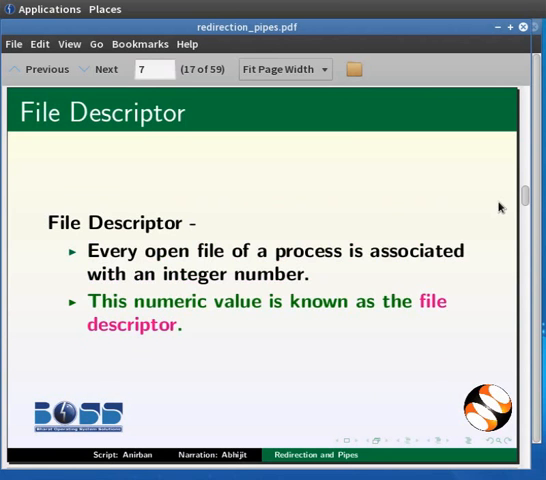
left_click(99, 69)
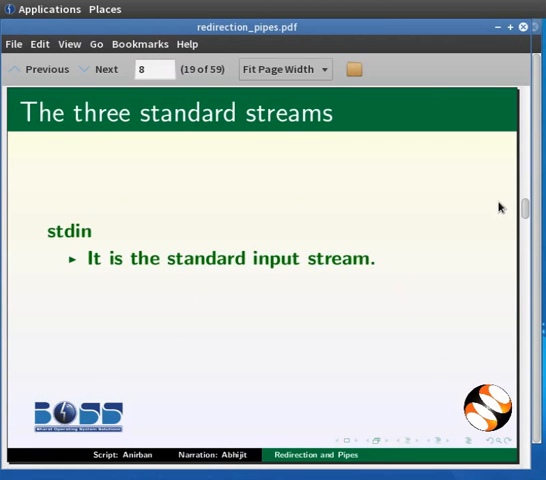
Step: Step through the stdin, stdout and stderr slides, including stderr's file descriptor
left_click(106, 69)
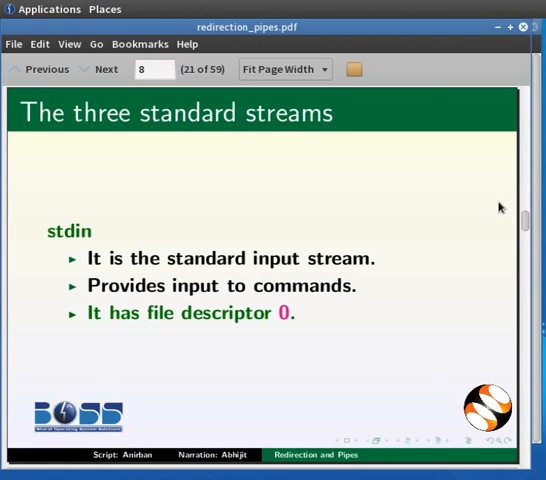
left_click(99, 69)
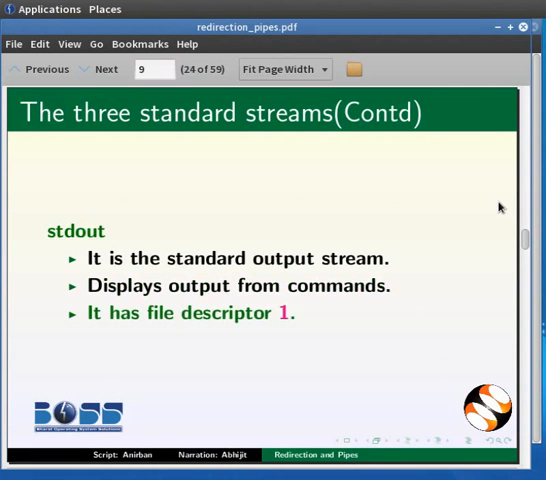
left_click(104, 69)
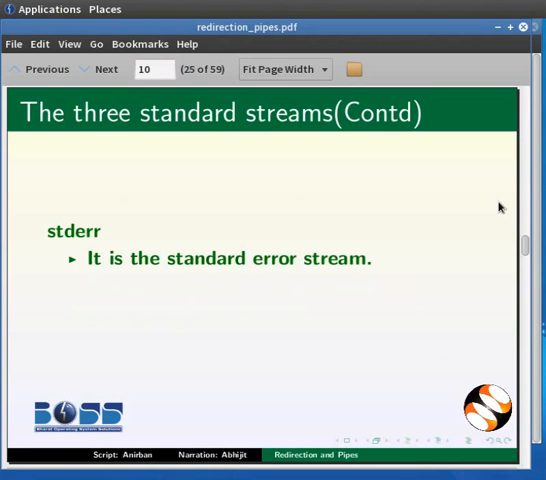
left_click(99, 69)
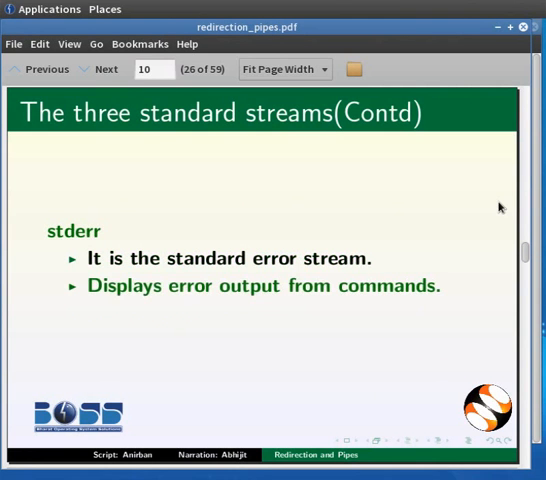
left_click(106, 69)
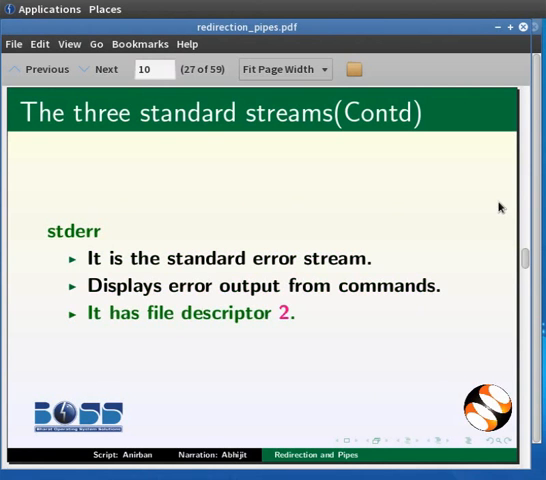
Step: Continue through More about Streams and About the Terminal to the Redirection points
left_click(101, 69)
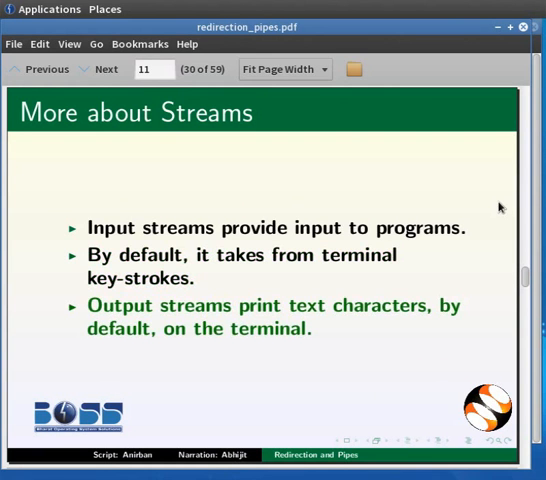
left_click(97, 69)
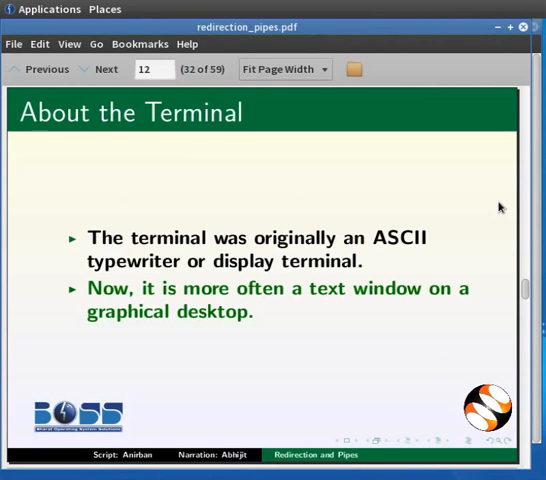
left_click(99, 69)
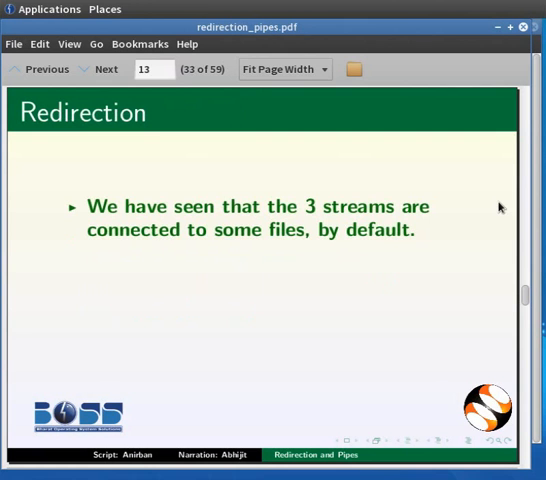
left_click(104, 69)
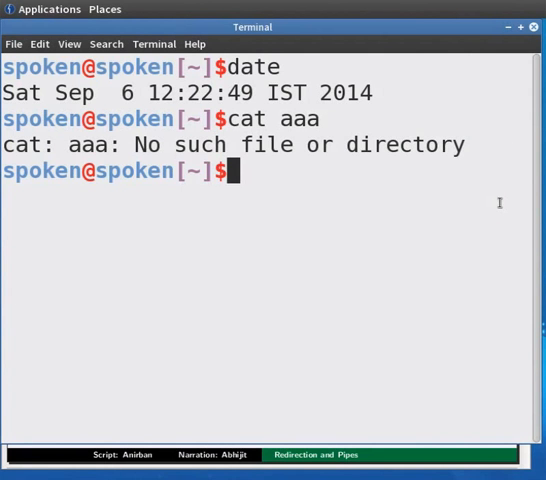
Step: Feed 'This tutorial is very important.' to wc from the keyboard: 1 line, 5 words, 33 characters
type("wc")
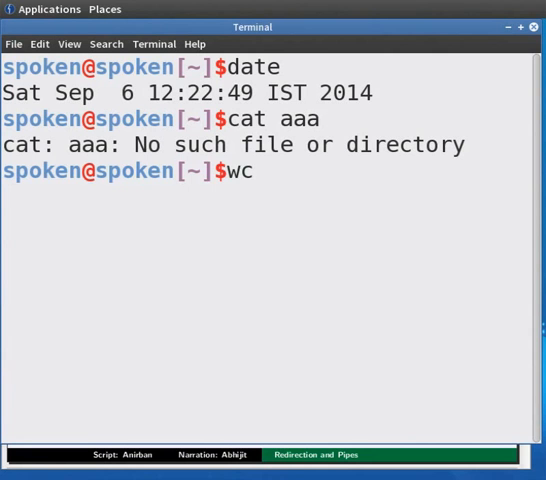
type("This tutorial is very i")
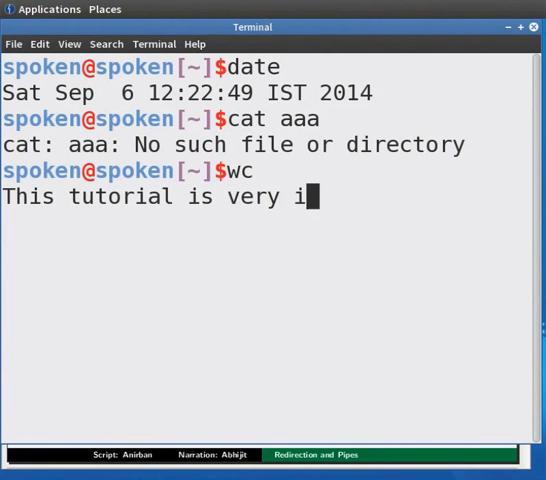
type("mportant.")
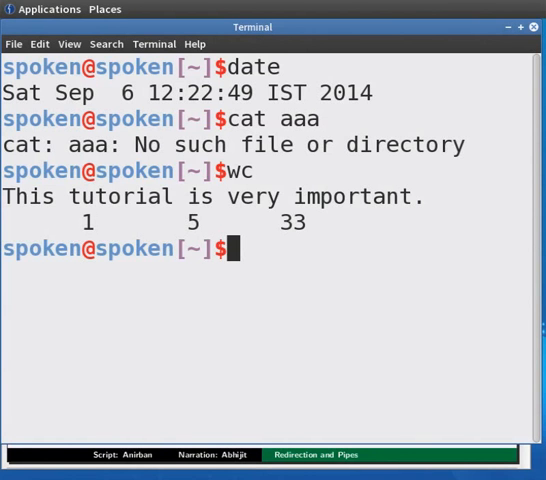
Step: Count test1.txt through input redirection with wc < test1.txt (1 line, 6 words, 38 characters)
type("wc")
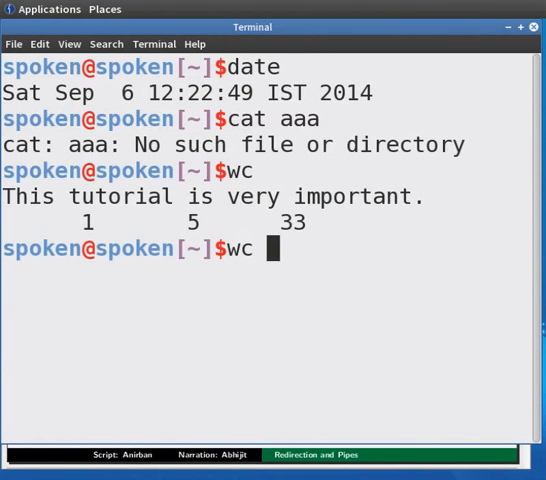
type("<")
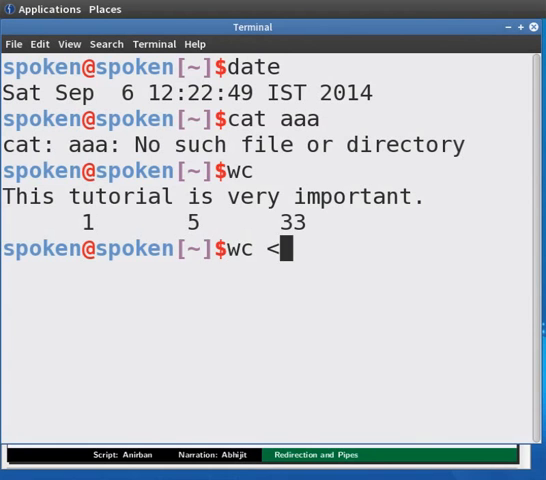
type("test1.")
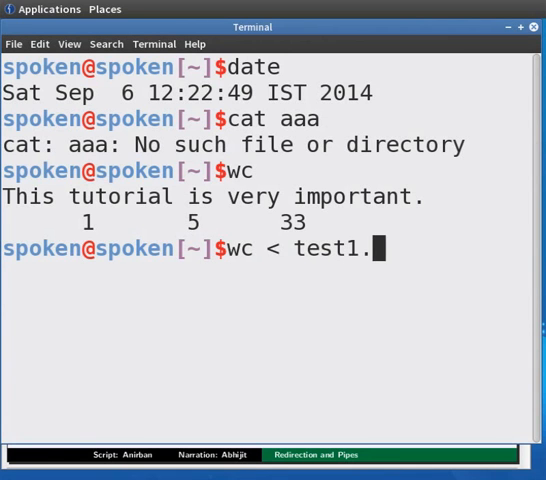
type("txt")
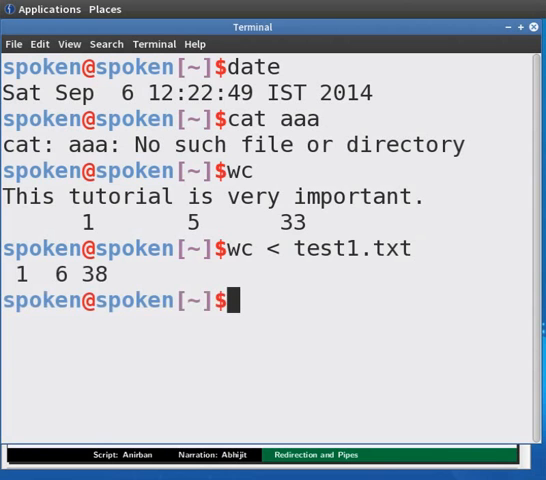
Step: Count test1.txt again by passing the file name directly: wc test1.txt
type("wc te")
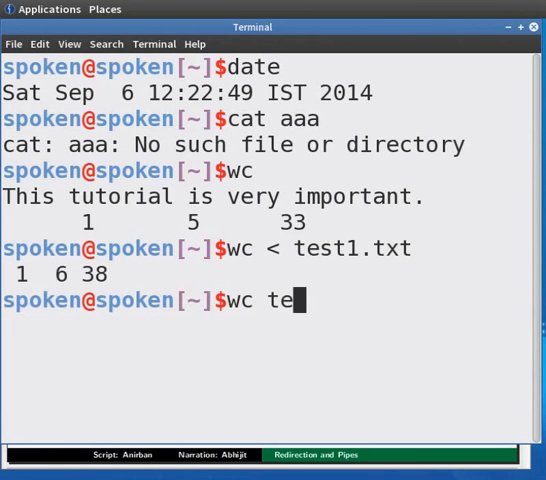
type("st")
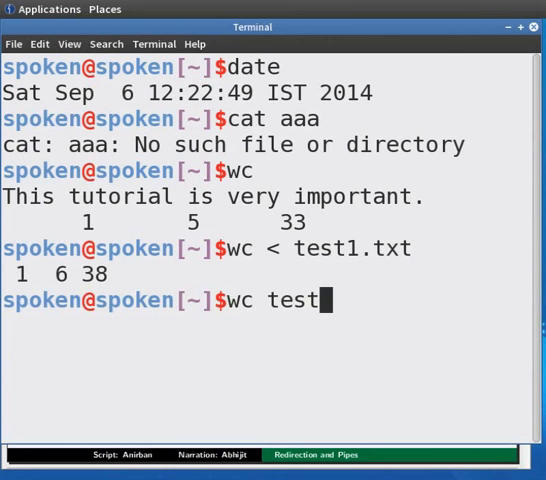
type("1.t")
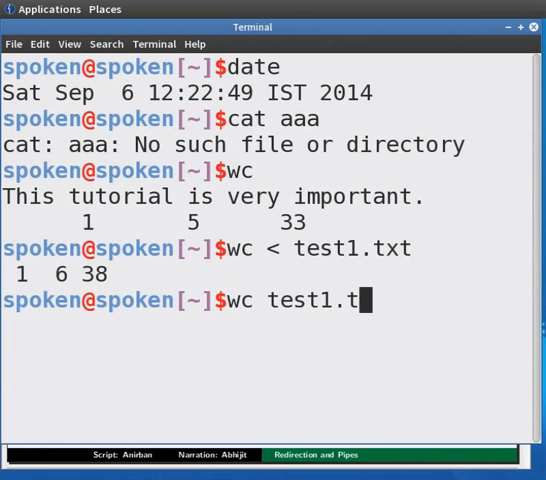
key("Return")
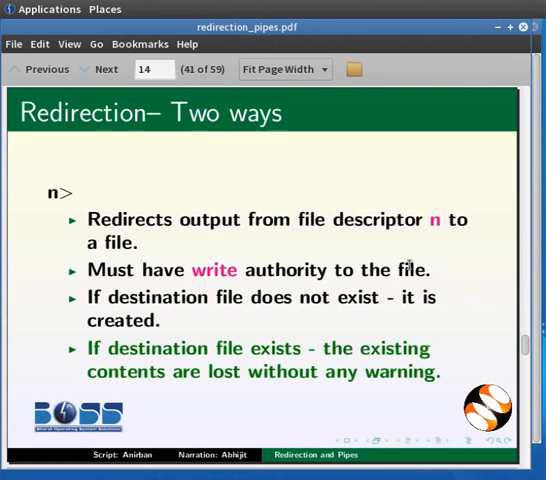
Step: Advance through the n>> append-redirection slides and their bullets
left_click(97, 68)
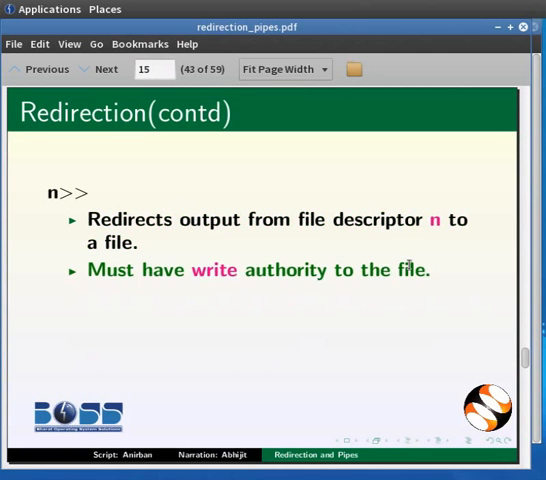
left_click(101, 68)
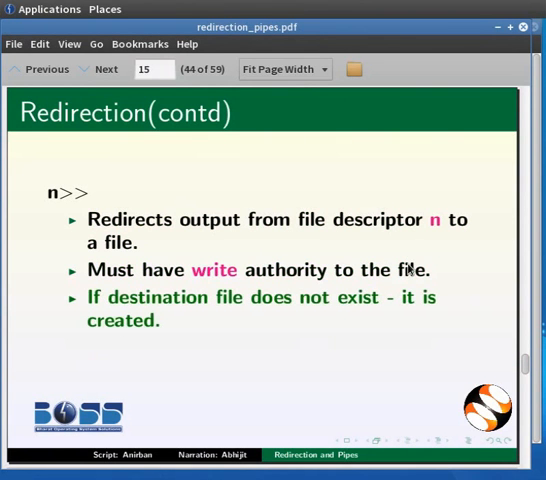
left_click(101, 69)
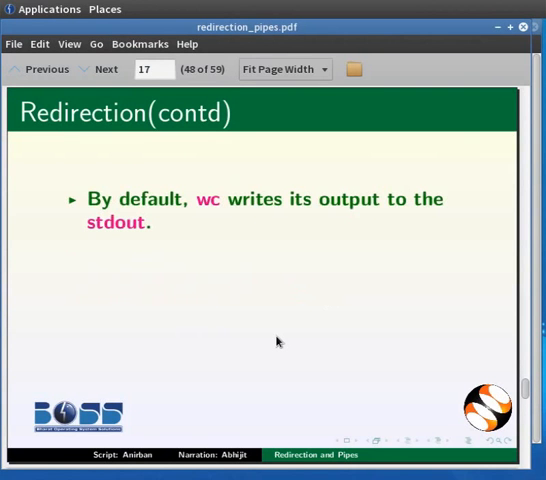
Step: Reveal the 'Redirection(contd)' bullets about wc writing to stdout connected to the terminal
left_click(106, 68)
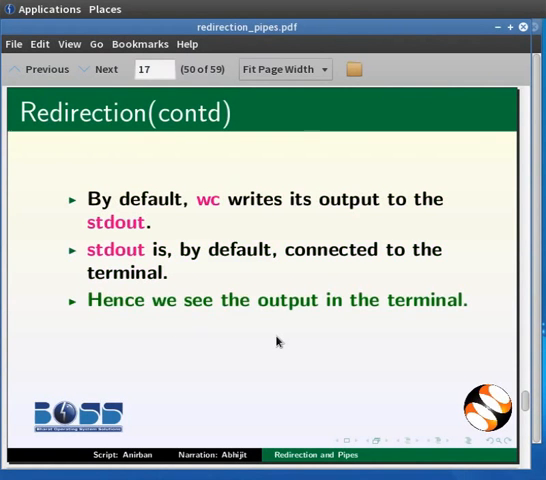
left_click(104, 69)
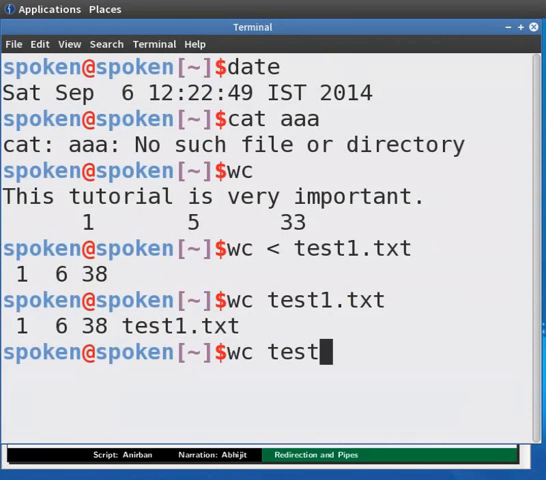
Step: Save test1.txt's word count into wc_results.txt with wc test1.txt > wc_results.txt
type("1.txt")
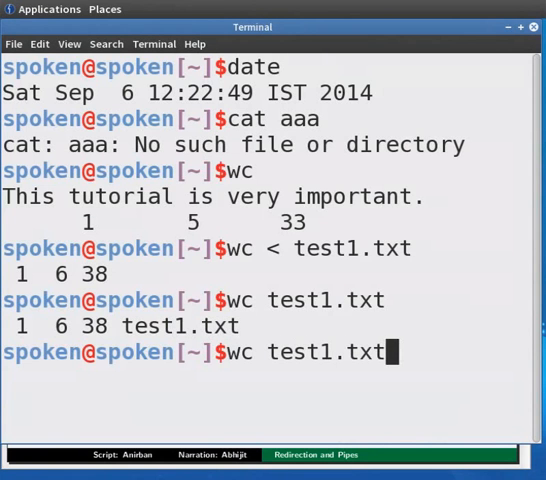
type("> wc")
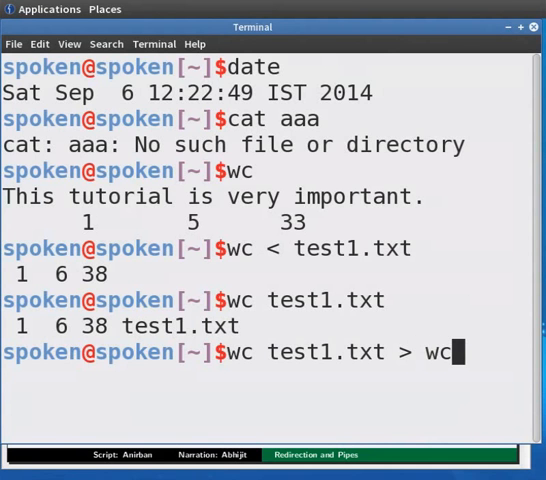
type("_results.t")
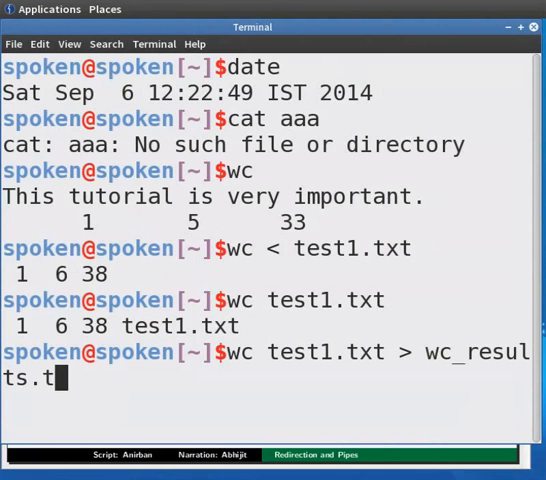
key("Return")
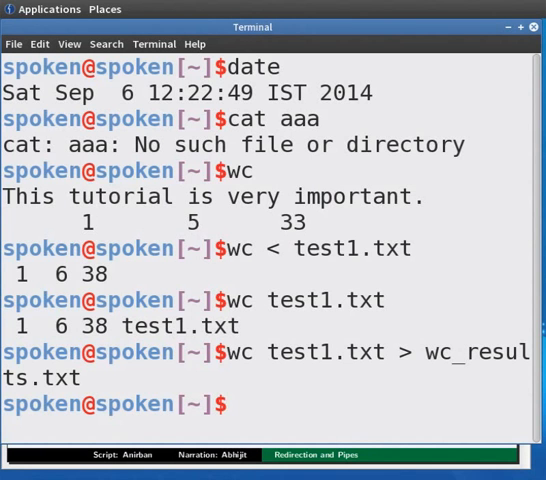
Step: Display wc_results.txt with cat, showing 1 6 38 test1.txt
type("ca")
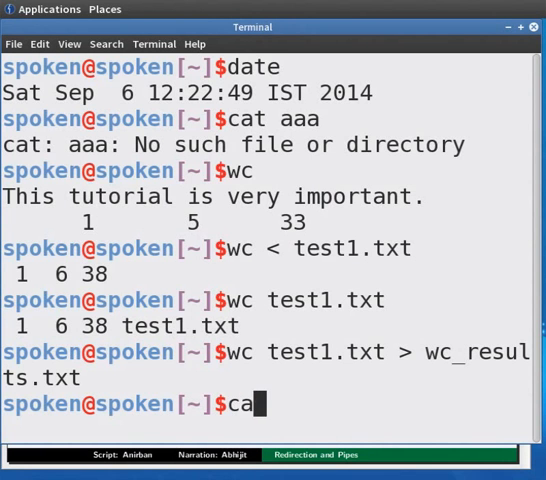
type("t w")
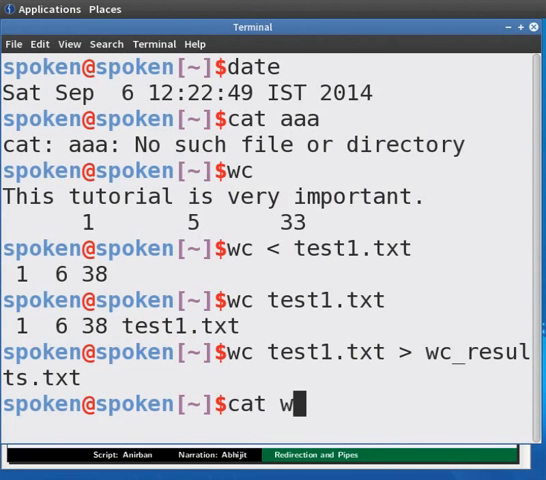
type("c_results.txt")
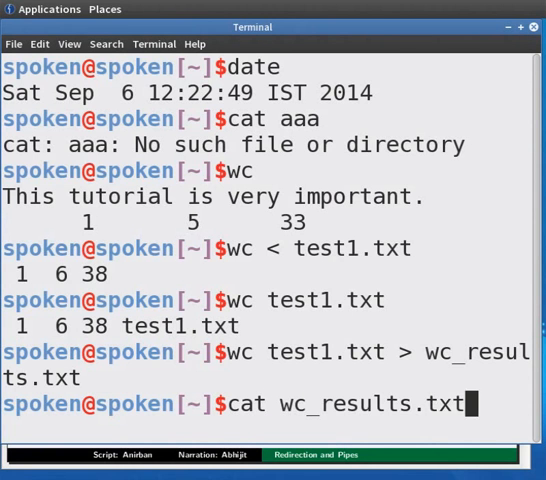
key("Return")
type("w")
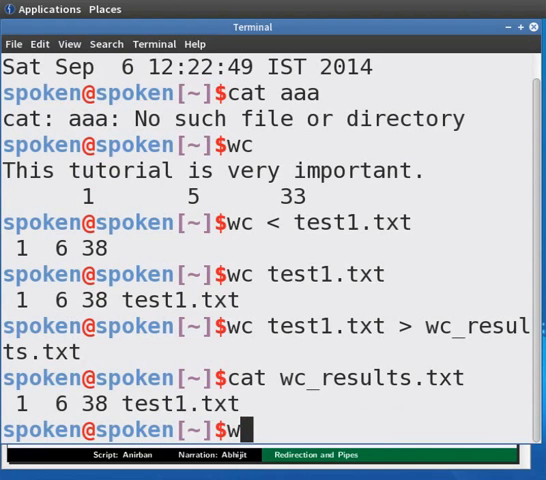
Step: Overwrite wc_results.txt with test2.txt's count using wc test2.txt > wc_results.txt
type("c tes")
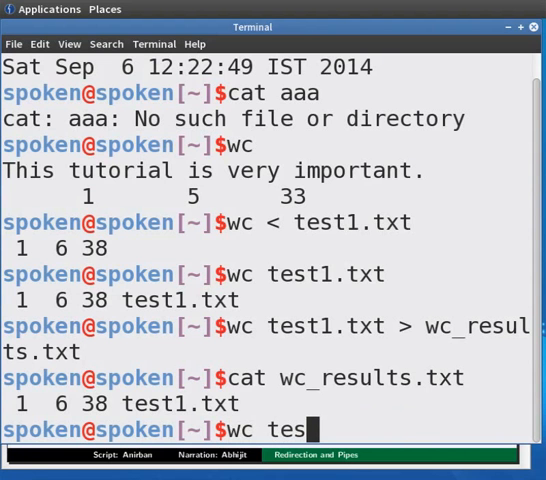
type("t2.txt >")
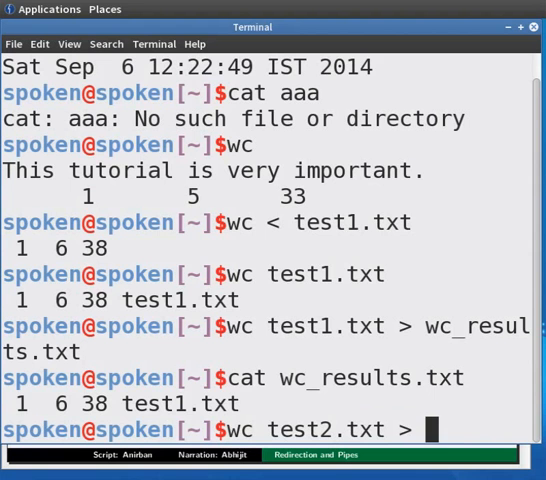
type("wc_results.")
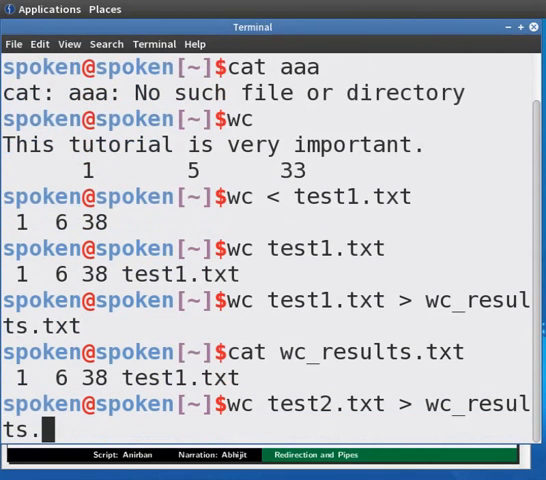
type("txt")
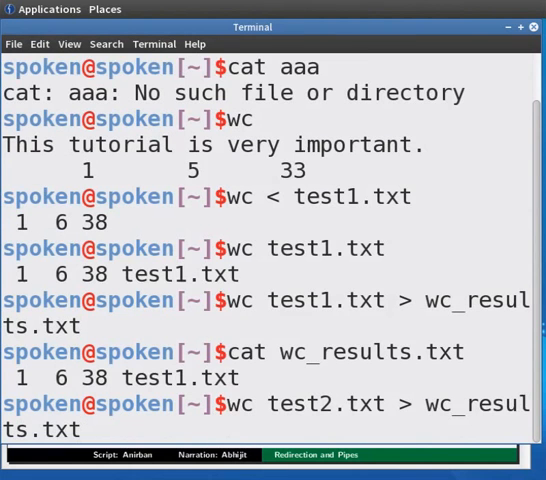
key("Return")
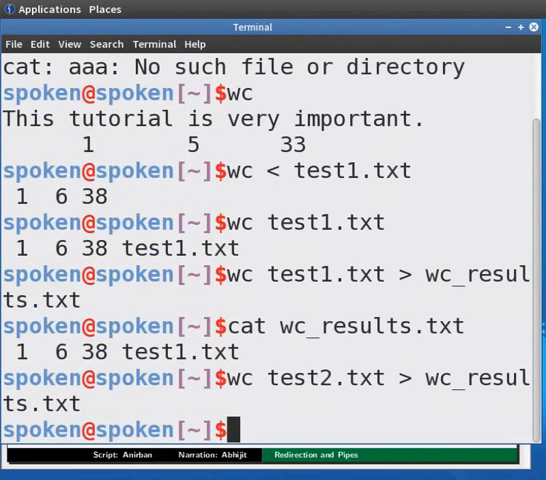
Step: Display wc_results.txt again, now holding only 1 11 64 test2.txt
type("cat wc")
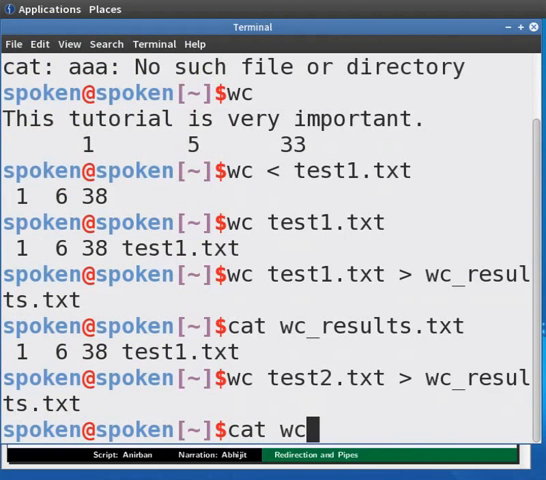
type("result")
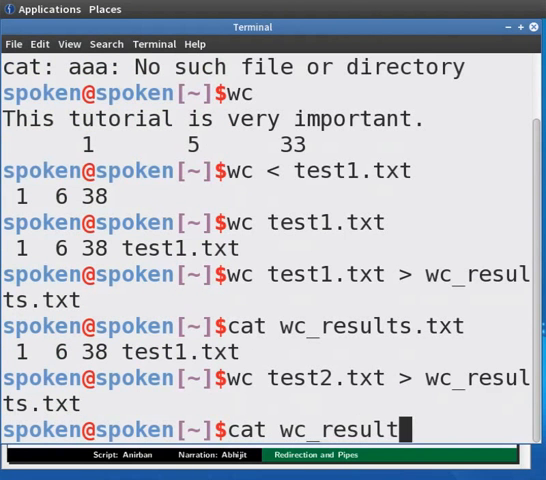
key("Return")
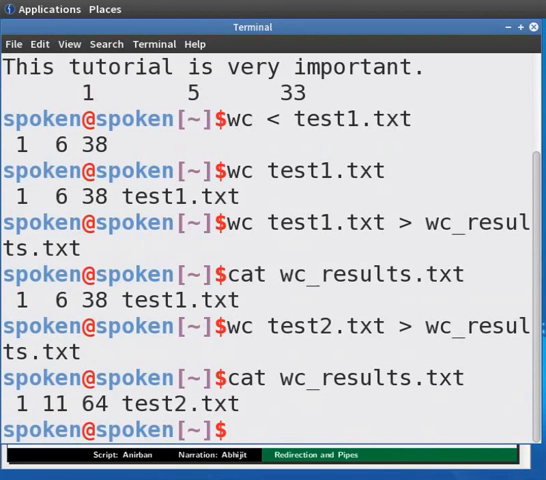
Step: Append test1.txt's line, word and byte counts to wc_results.txt using wc >>
type("wc tes")
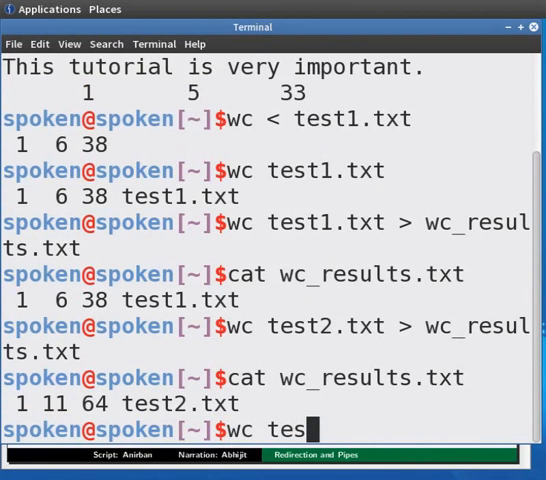
type("t1.txt")
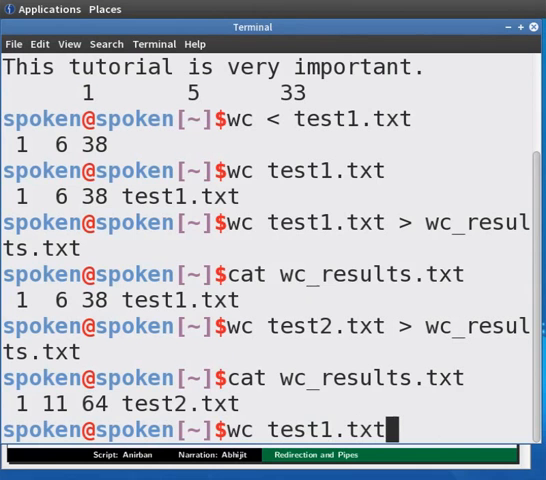
type(">")
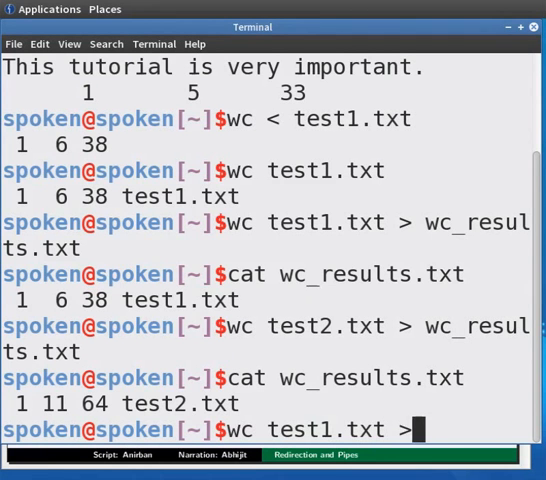
type("> wc_results.txt")
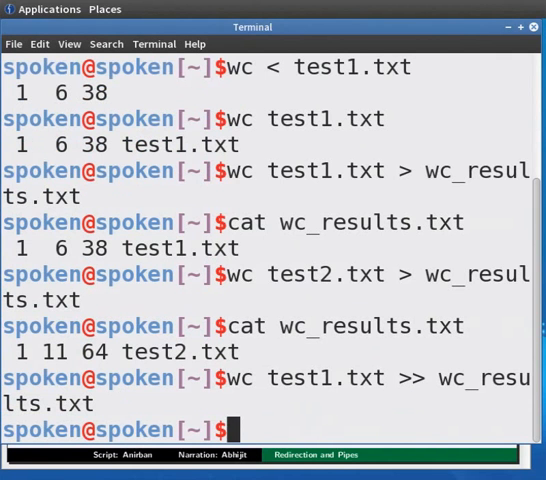
Step: Display the contents of wc_results.txt with cat
type("ca")
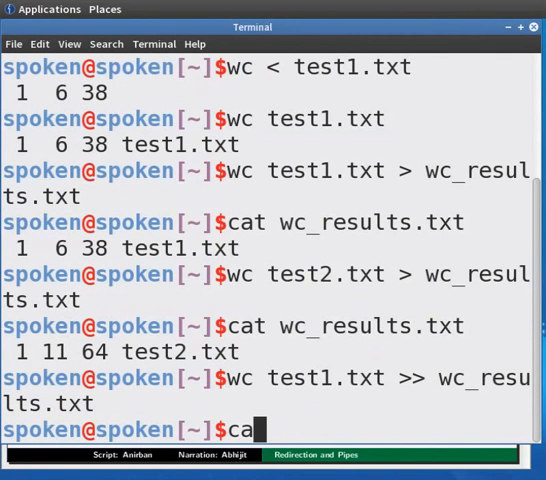
type("t wc")
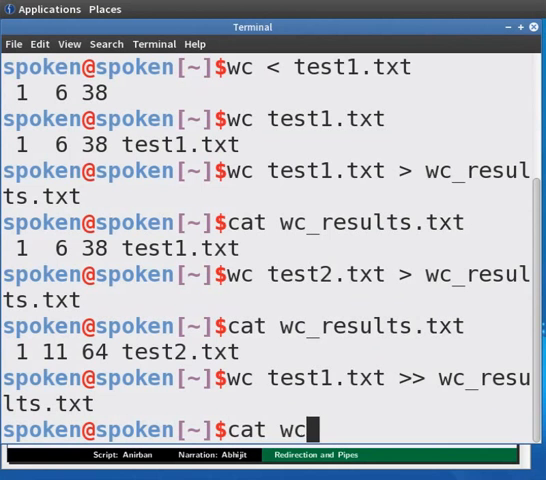
type("_results.txt")
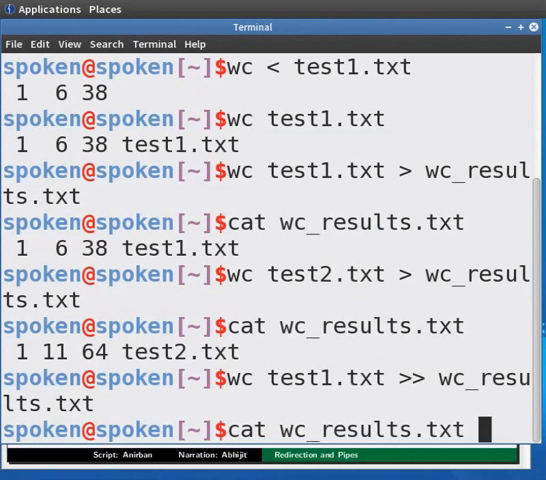
key("Return")
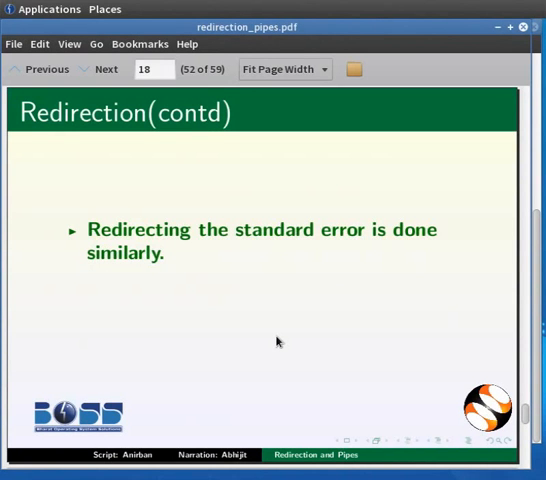
Step: Switch to the PDF showing the 'Redirection(contd)' slide on standard error redirection
left_click(99, 68)
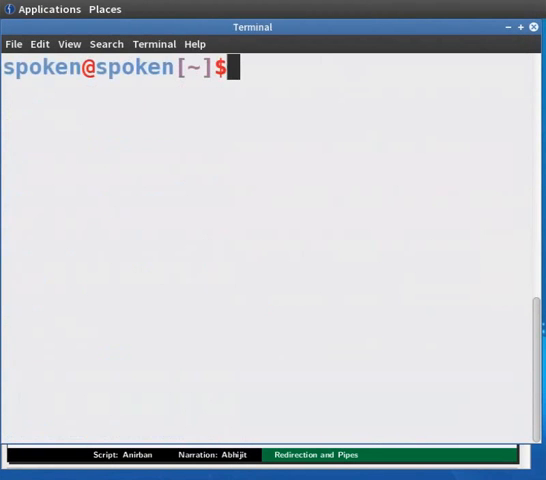
Step: Run wc aaa to show the missing-file error, then redirect it with 2> errorlog.txt
type("wc a")
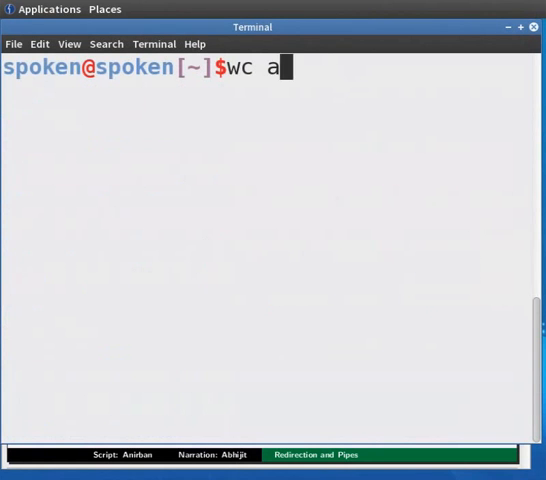
type("aa")
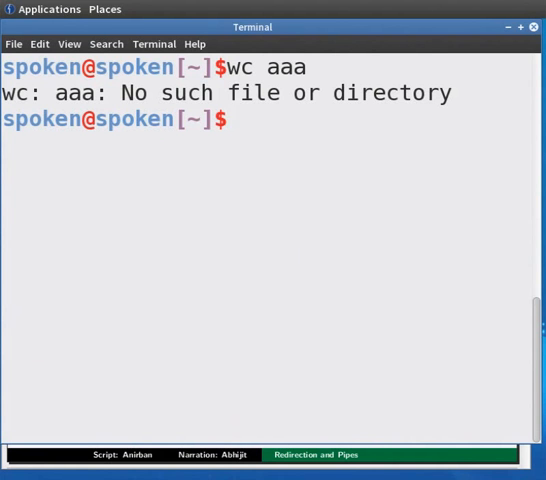
type("wc")
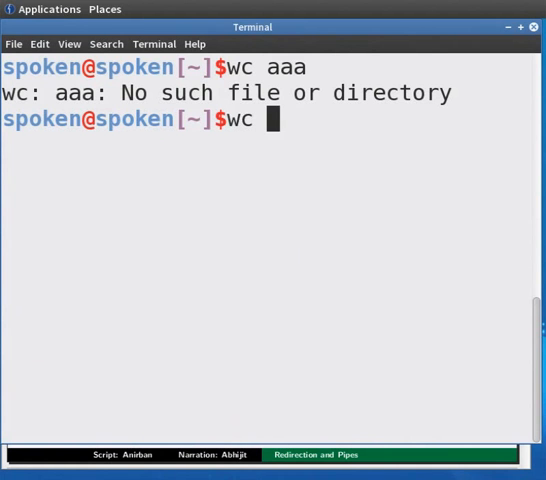
type("aaa")
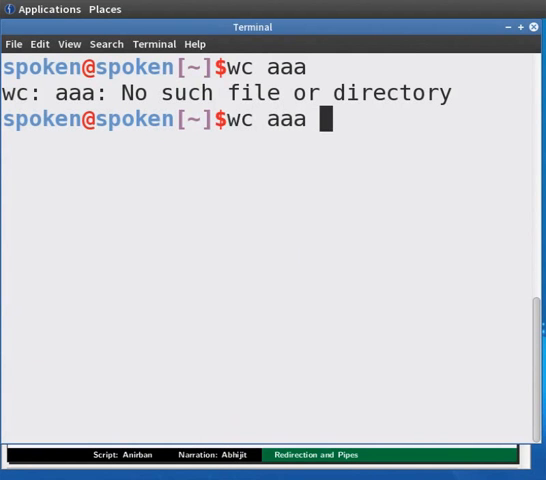
type("2>")
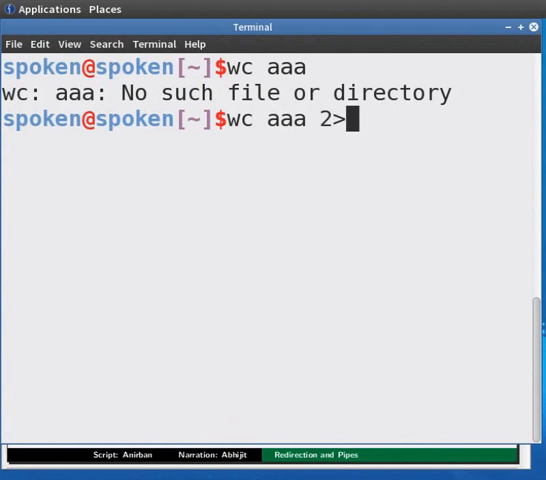
type("erro")
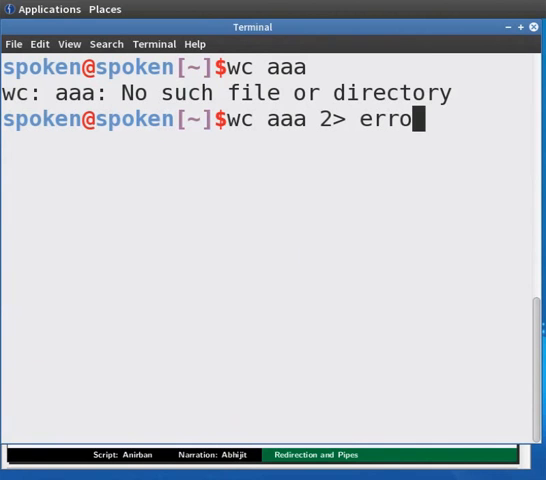
type("rlog.txt")
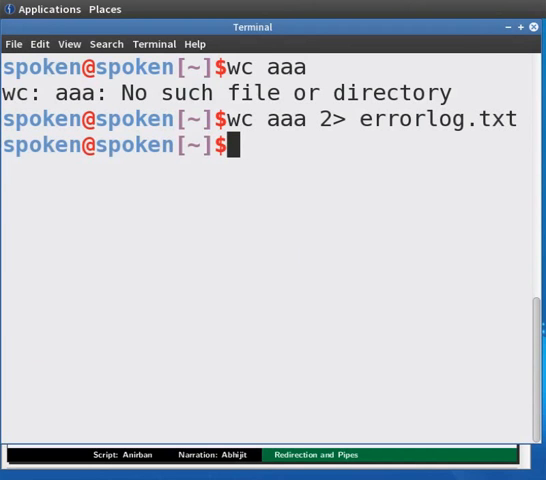
Step: Print errorlog.txt to show the saved 'wc: aaa: No such file or directory' error
type("cat")
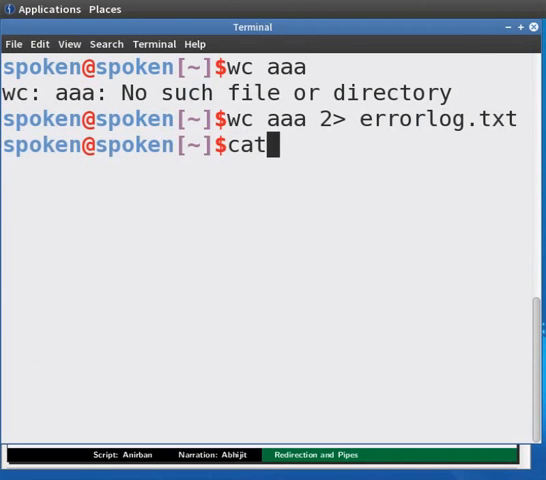
type("errorlog.txt")
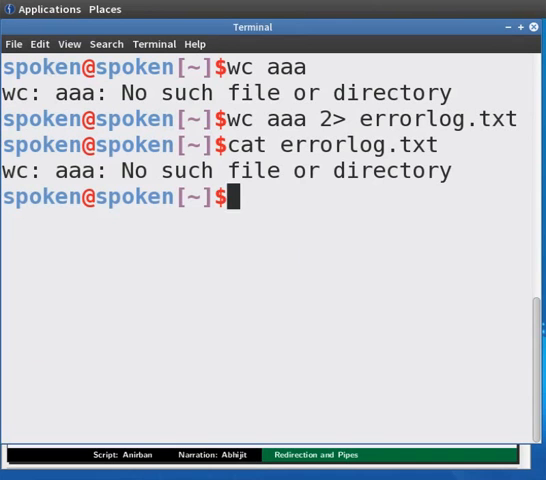
Step: Overwrite errorlog.txt with cat bbb's error and display it to confirm the replacement
type("cat")
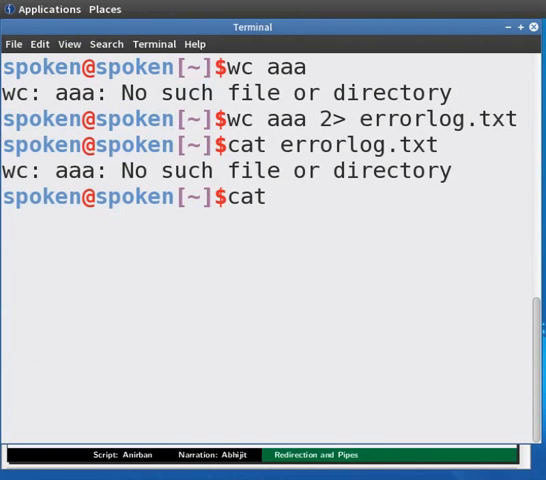
type("bbb")
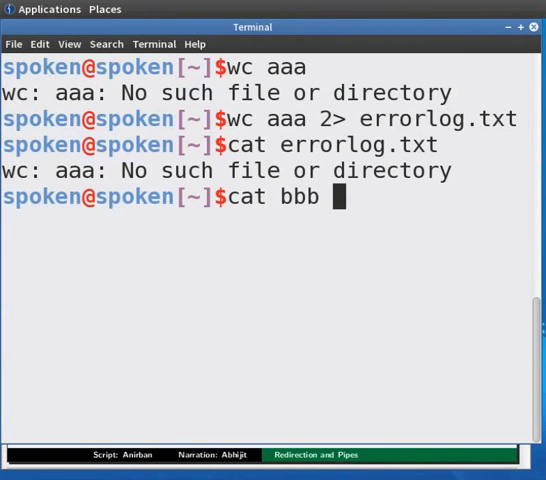
type("2>")
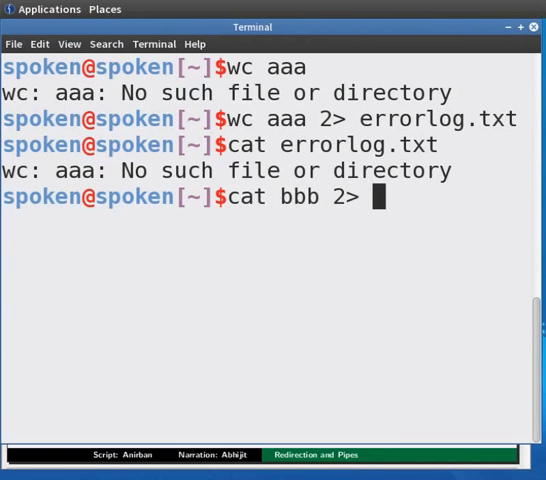
type("errorlog.txt")
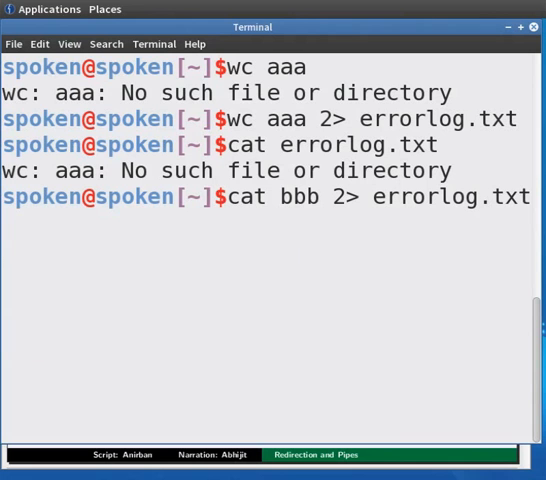
key("Return")
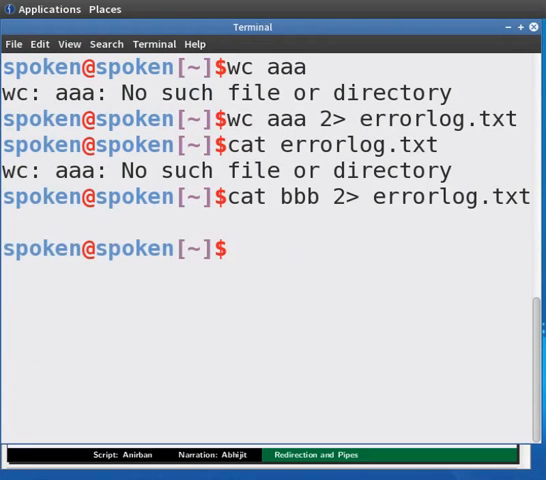
type("cat errorlog.txt")
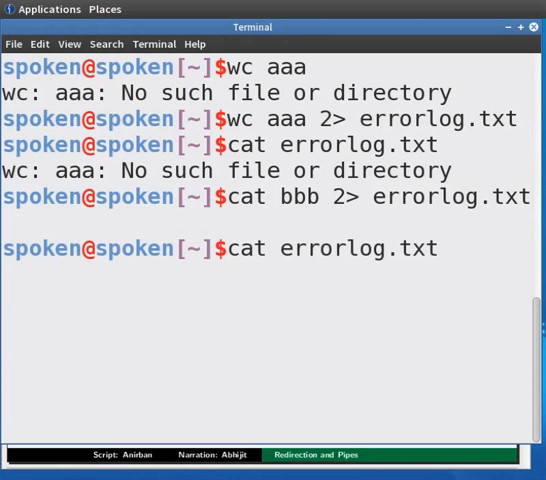
key("Return")
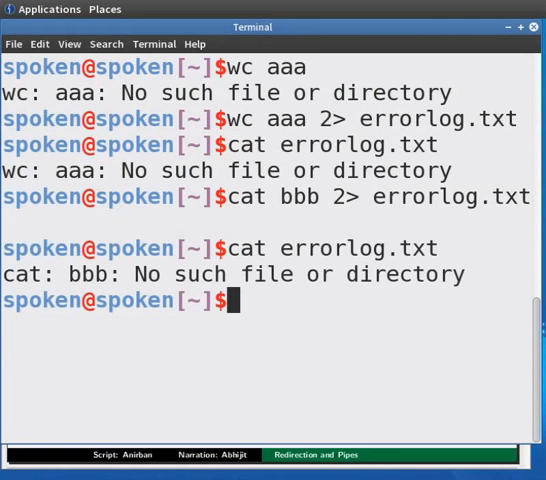
Step: Append wc aaa's error to errorlog.txt with 2>> and display the updated file
type("wc aaa")
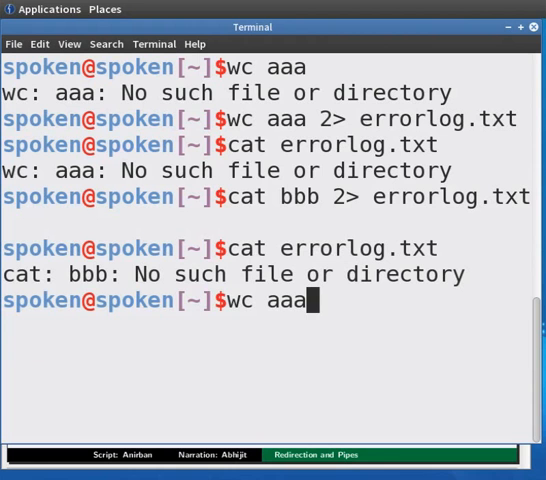
type("2")
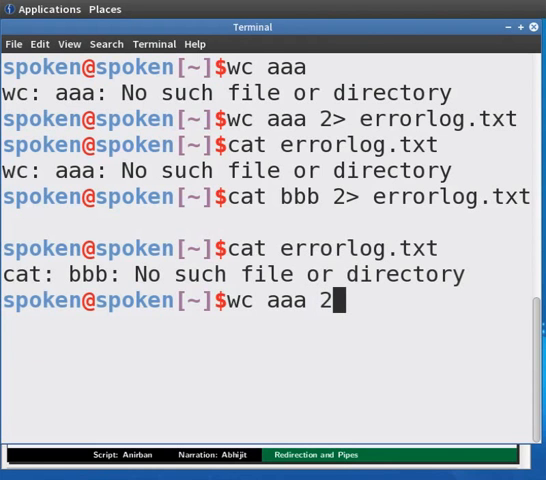
type(">>")
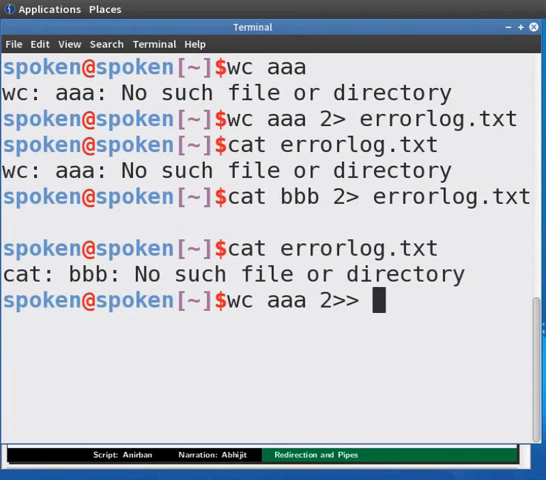
type("errorlog.txt")
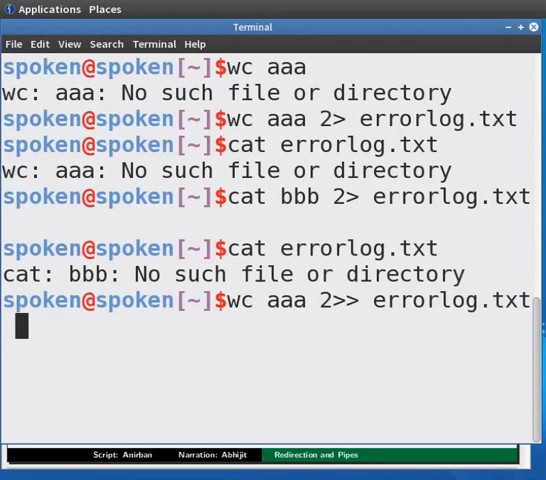
type("cat errorlog.txt")
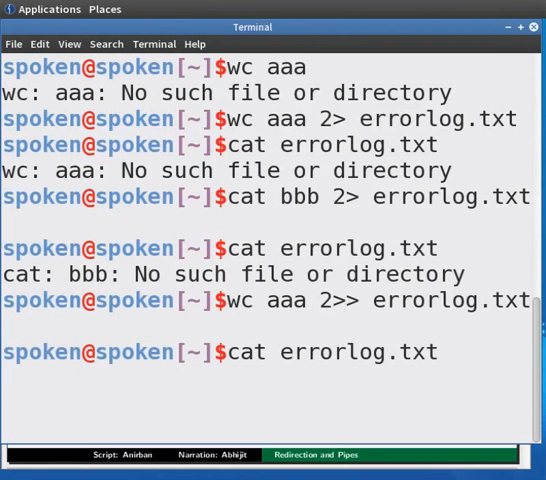
key("Return")
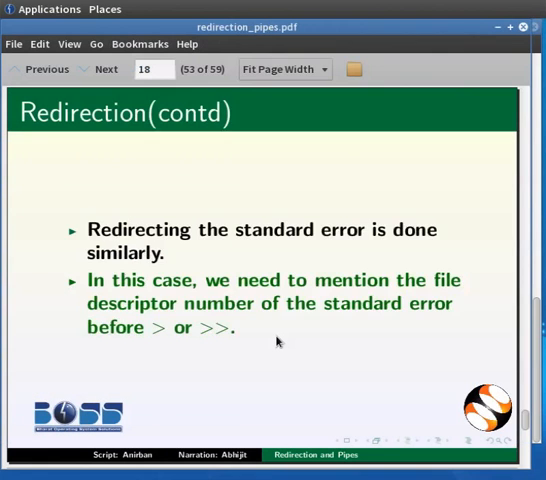
Step: Advance through the Pipes slides on pipelining and chaining commands, then return to Terminal
left_click(98, 68)
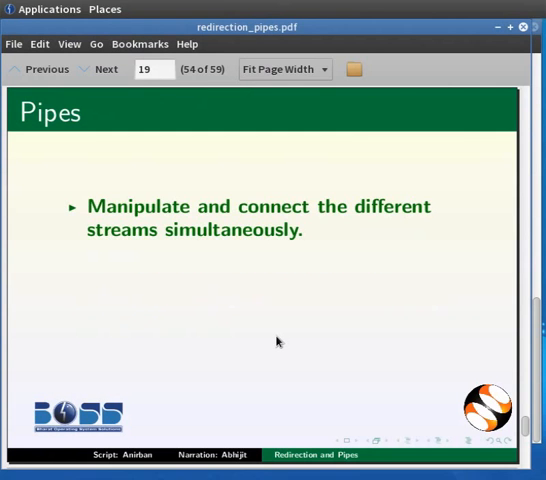
left_click(102, 69)
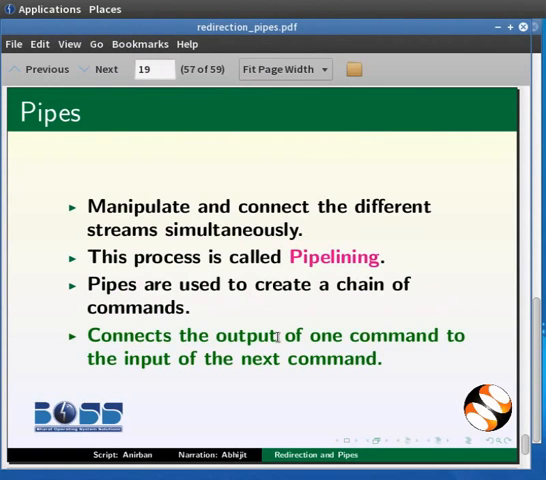
left_click(105, 69)
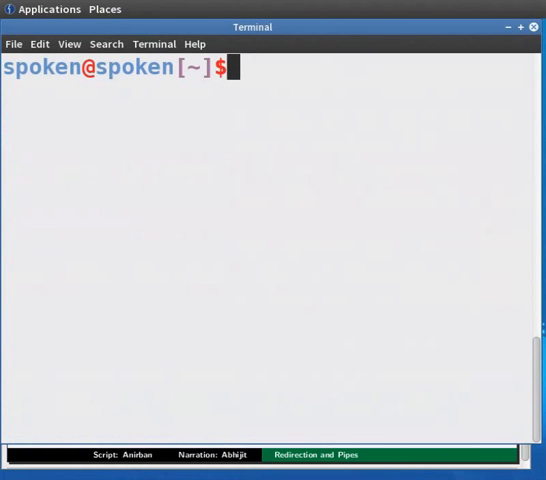
Step: Run ls -l, then save the long listing into files.txt with ls -l > files.txt
type("ls -l")
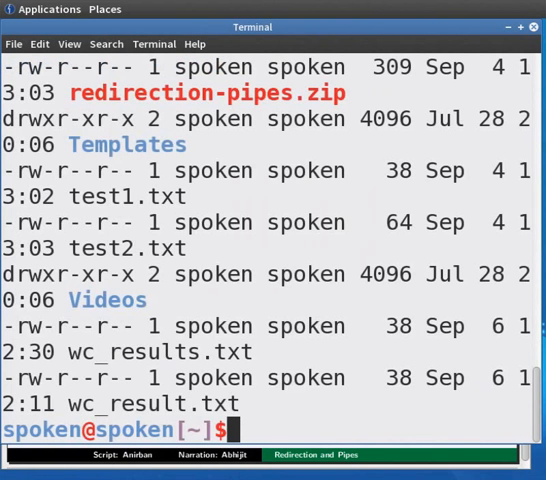
type("ls")
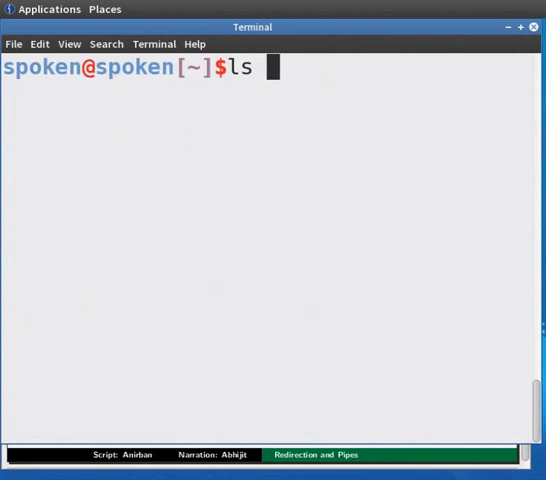
type("-l >")
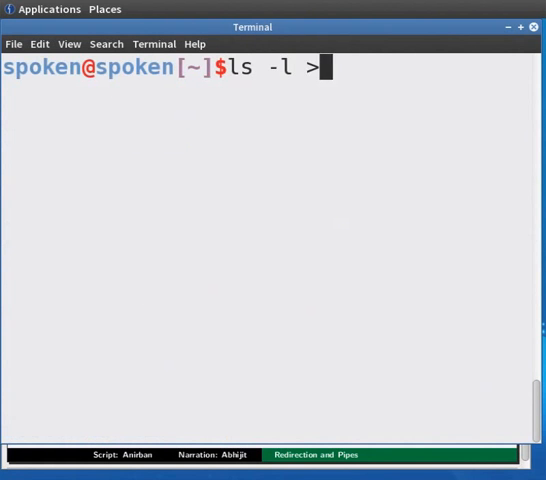
type("files.")
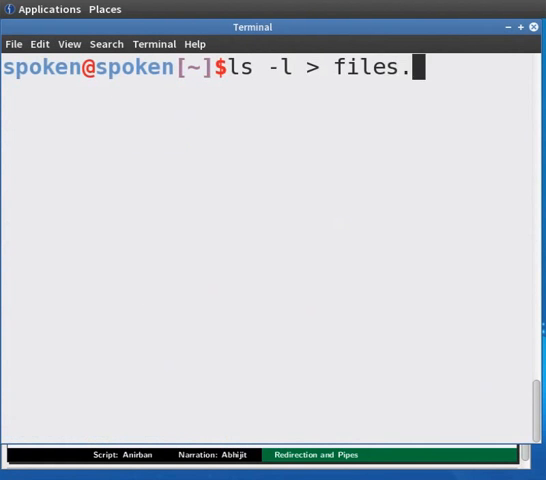
type("txt")
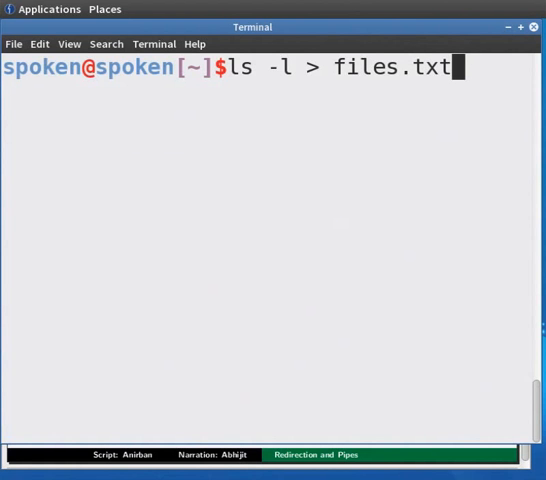
Step: Display files.txt with cat, then clear the screen
type("c")
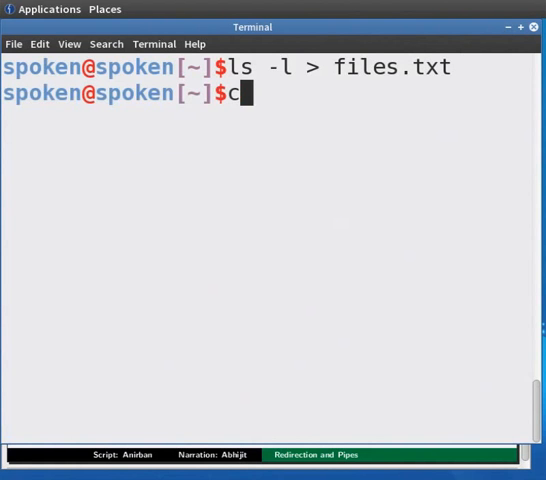
type("at fil")
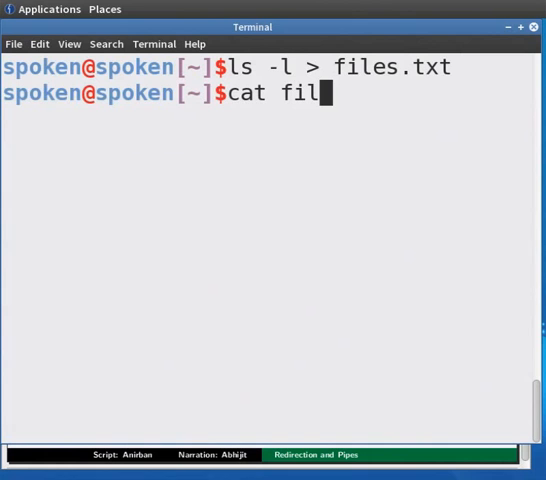
type("es.t")
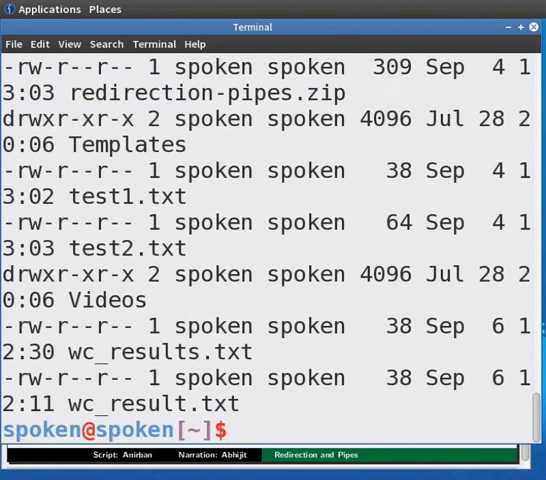
type("clear")
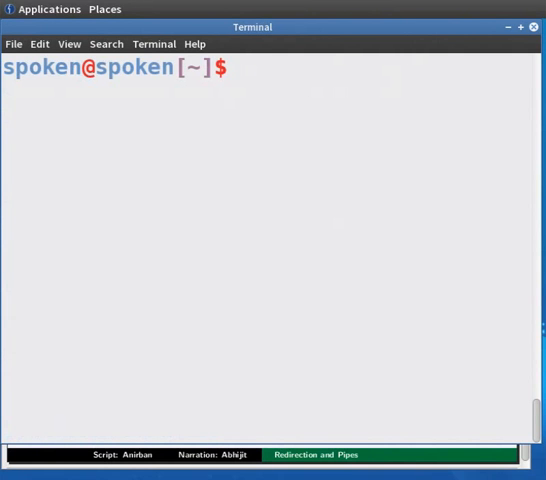
Step: Run wc -l files.txt, reporting 19 lines in the saved listing
type("w")
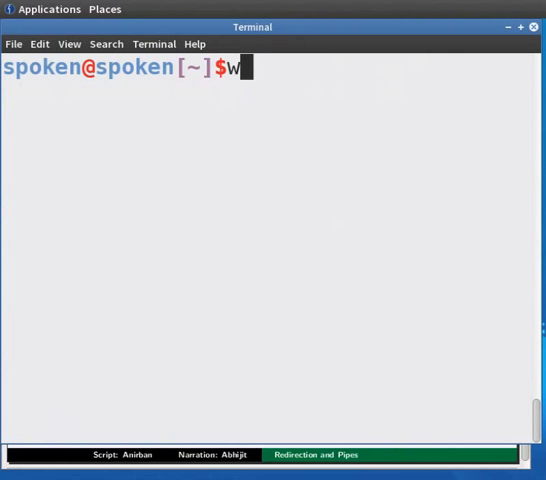
type("c -l")
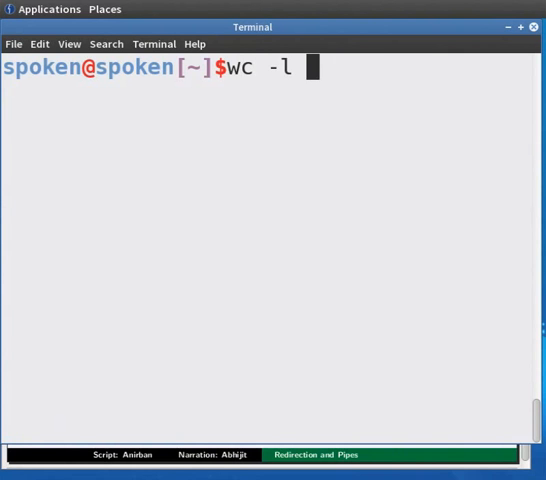
type("fil")
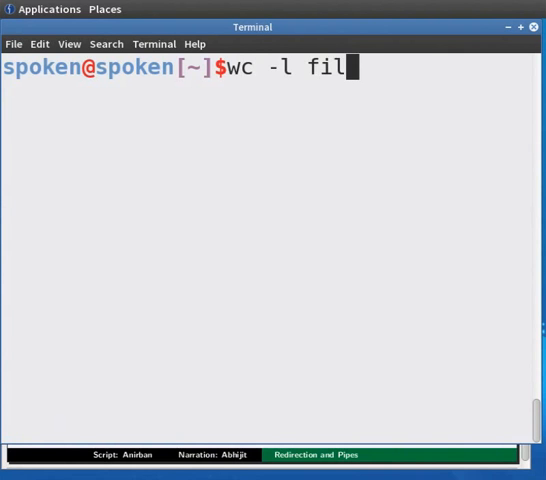
type("es.txt")
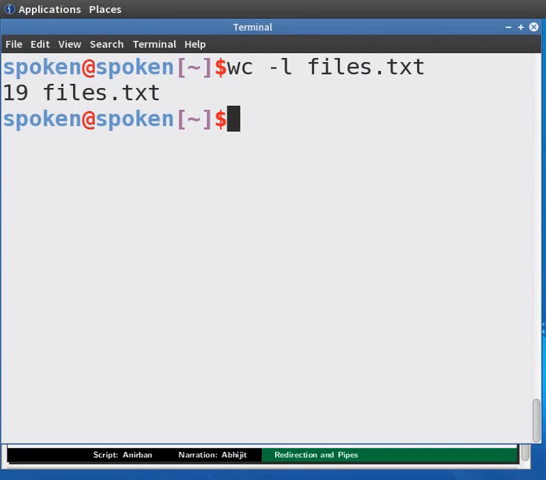
Step: Run ls -l | wc -l, printing 19 to match the files.txt count
type("ls -l")
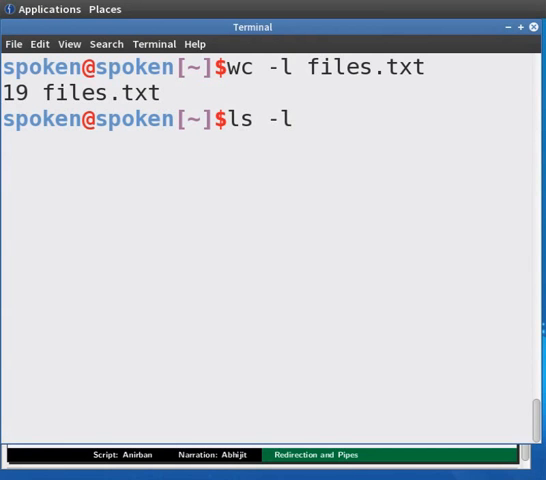
type("| wc -l")
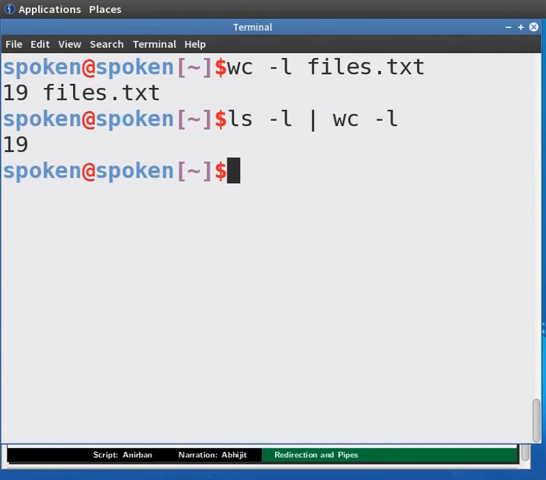
Step: Change to /usr/bin and confirm the location with pwd
type("c")
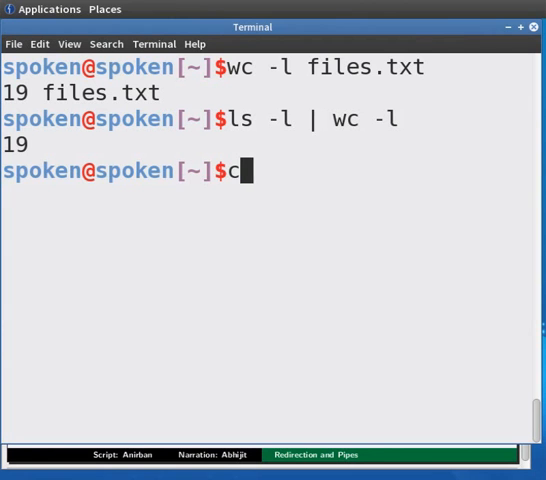
type("d /u")
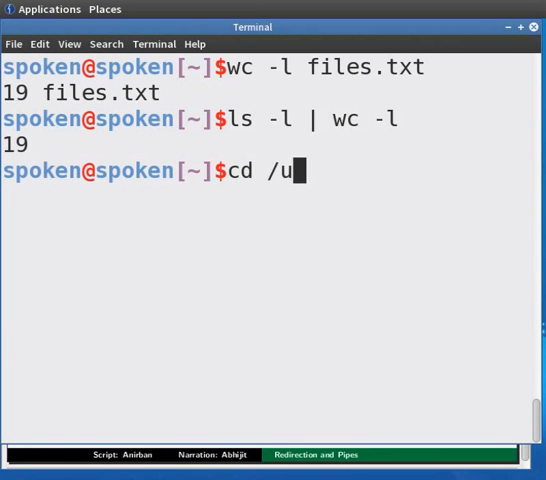
type("sr/bin")
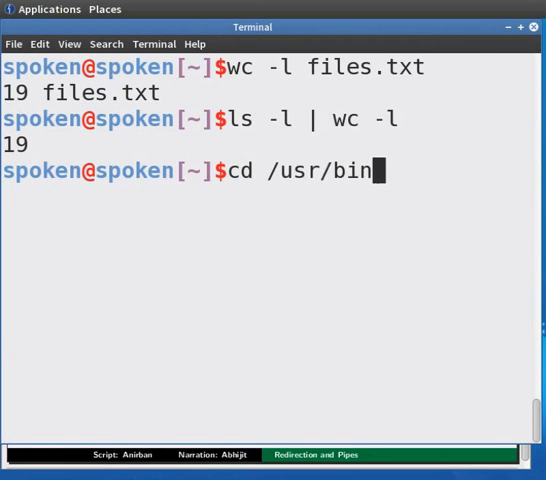
type("pwd")
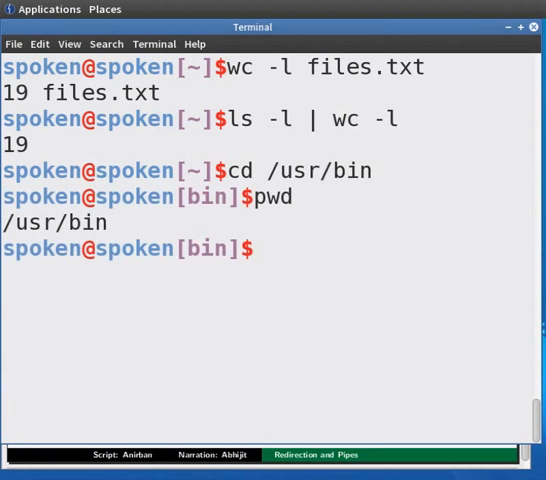
Step: List /usr/bin in detail with ls -l, then type ls -l | more
type("ls -")
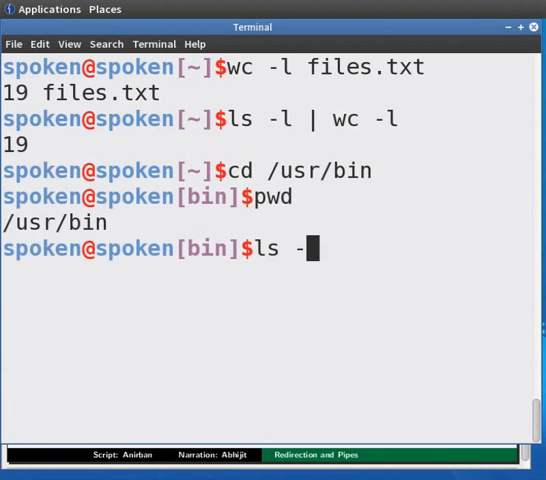
key("Return")
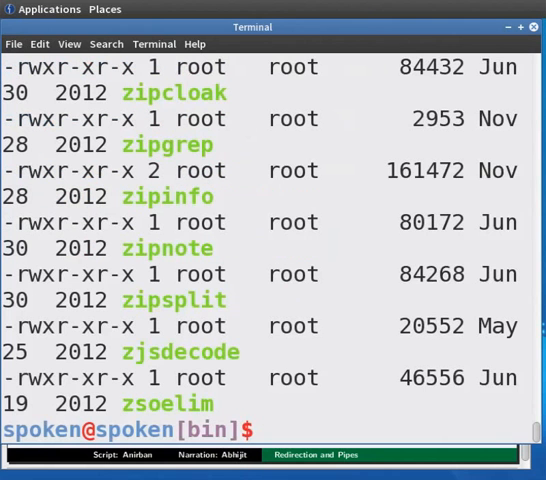
type("ls -l |")
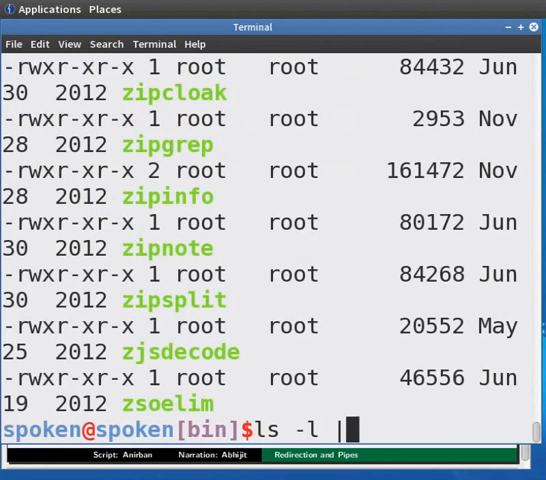
type("more")
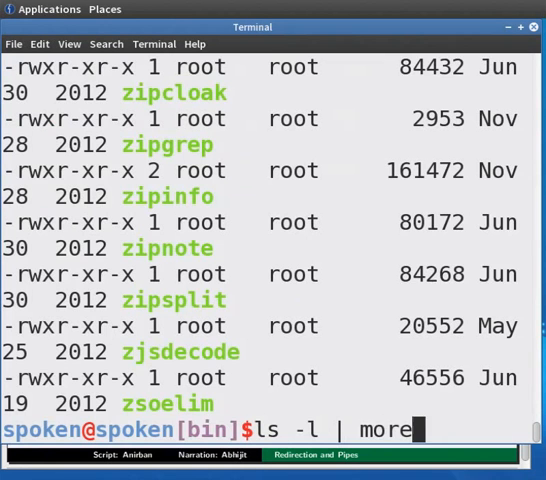
Step: View the ls manual page in the pager, quit it, and advance to the Acknowledgement slide
key("Return")
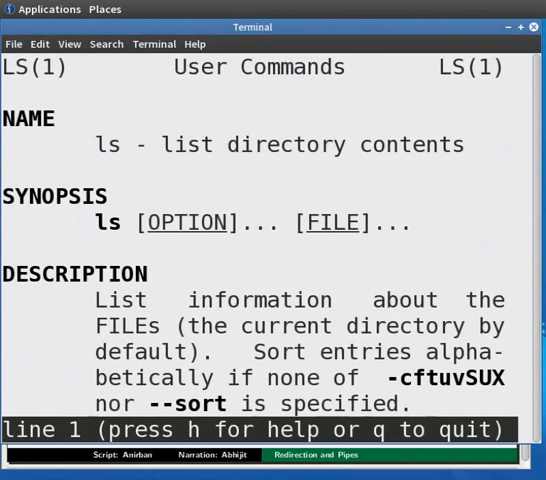
key("q")
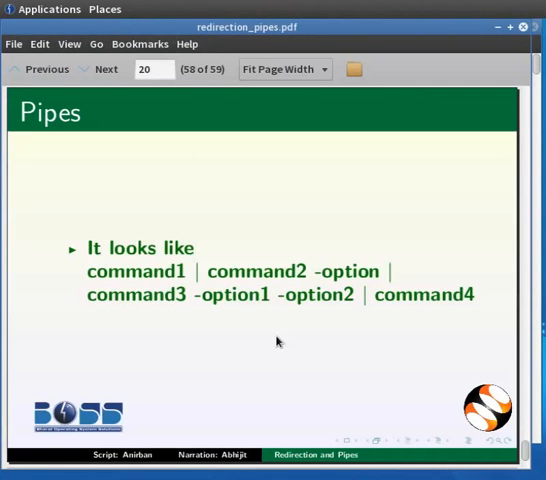
left_click(105, 69)
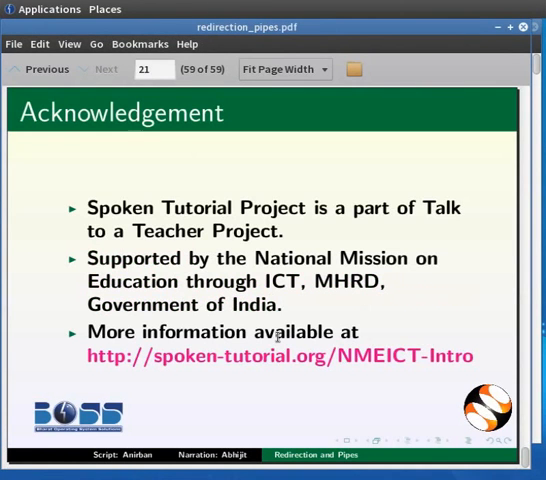